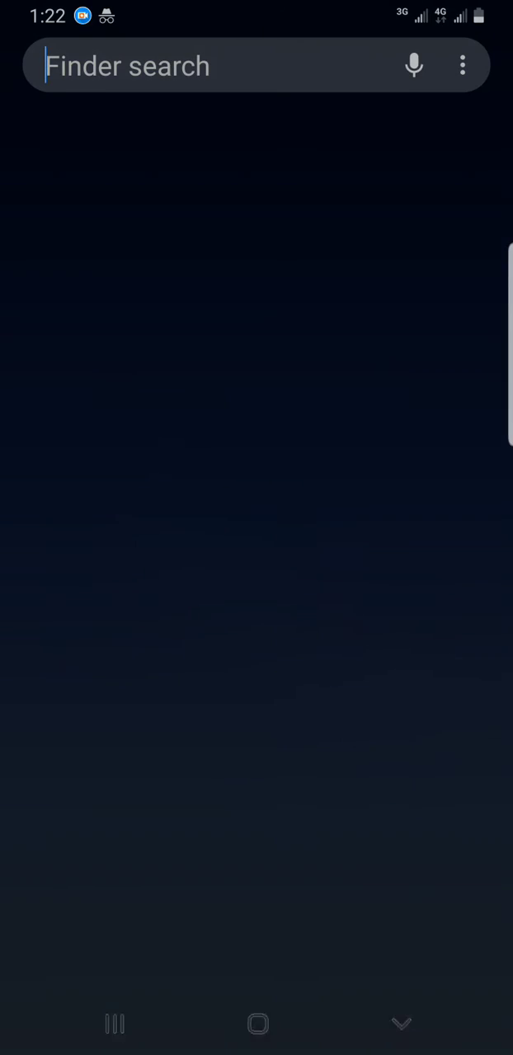
# - Launch Microsoft Word and start a new document from the Recent screen
pyautogui.click(257, 66)
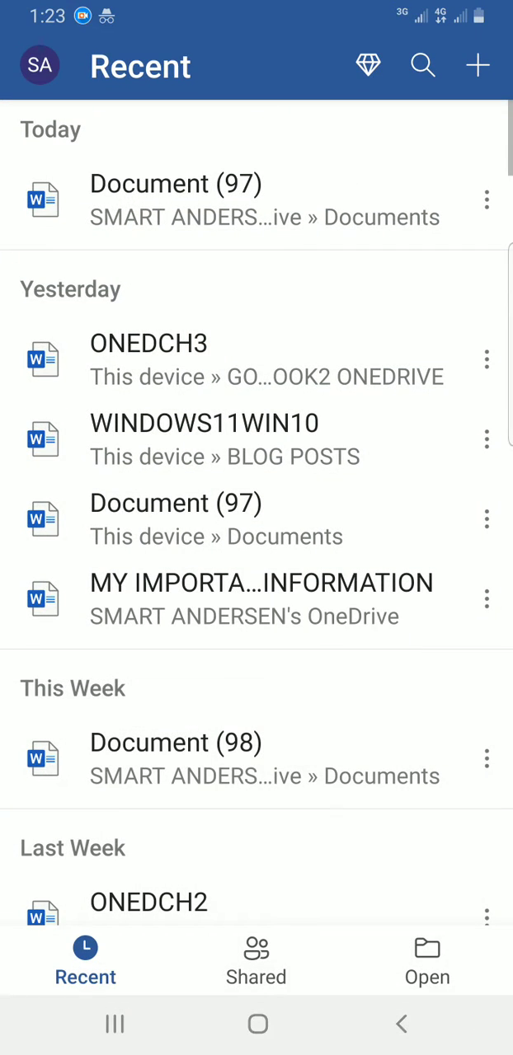
pyautogui.click(478, 66)
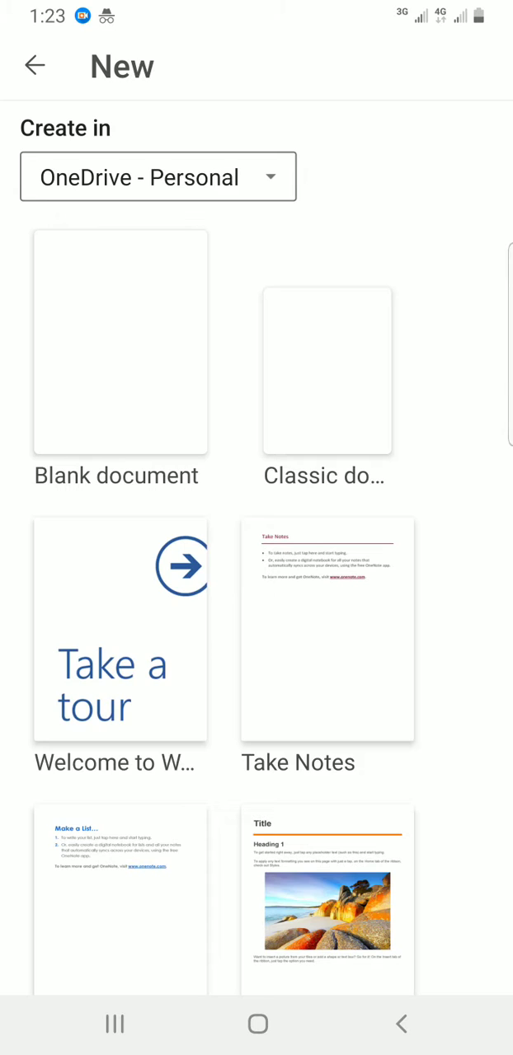
# - Create a blank document reading 'Let us learn something new today.' with the 'today' typo corrected
pyautogui.click(119, 343)
pyautogui.write('Let us')
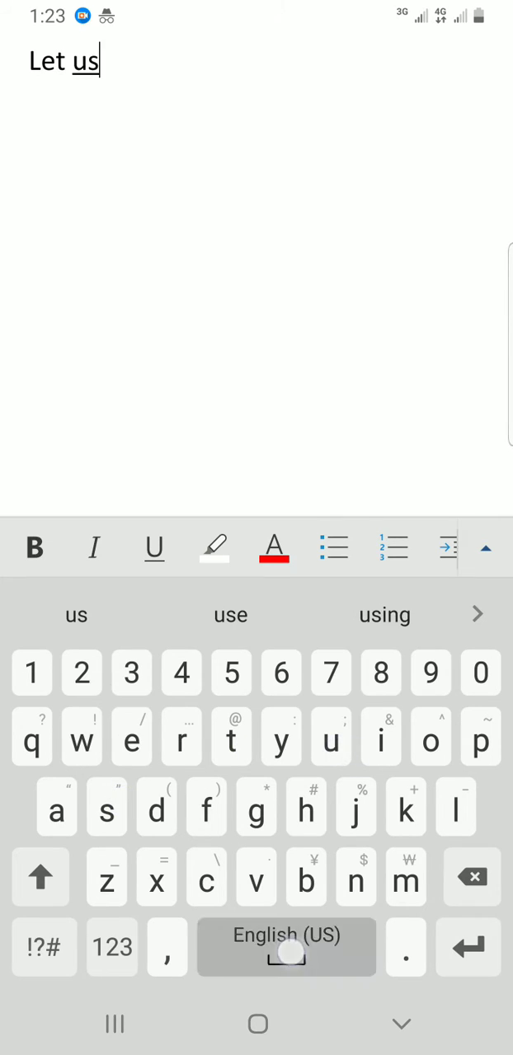
pyautogui.write('learn something new t')
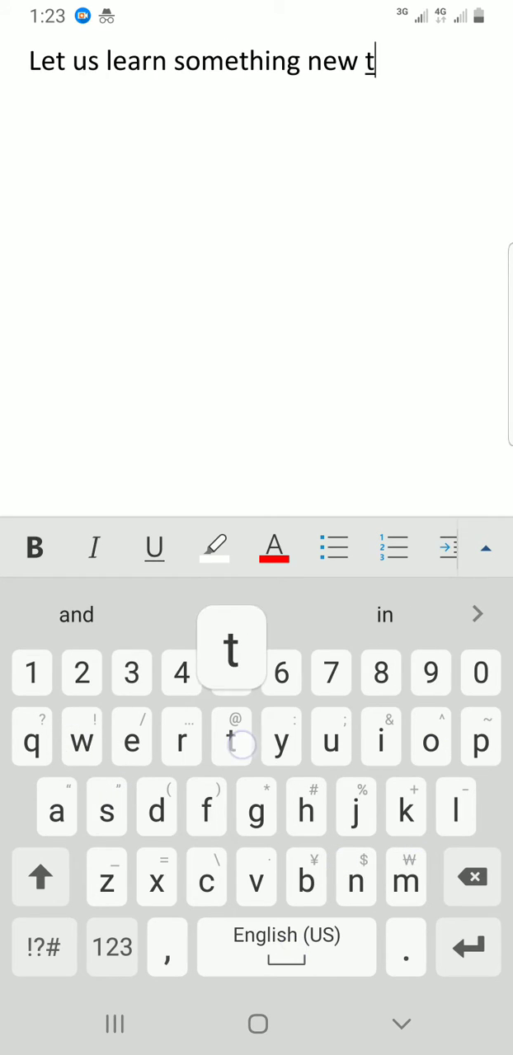
pyautogui.write('odat')
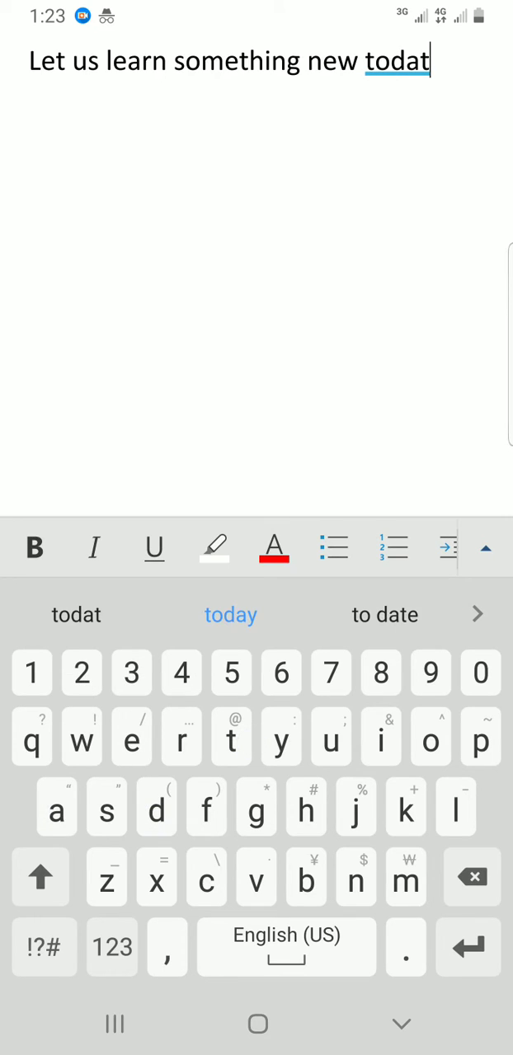
pyautogui.click(231, 615)
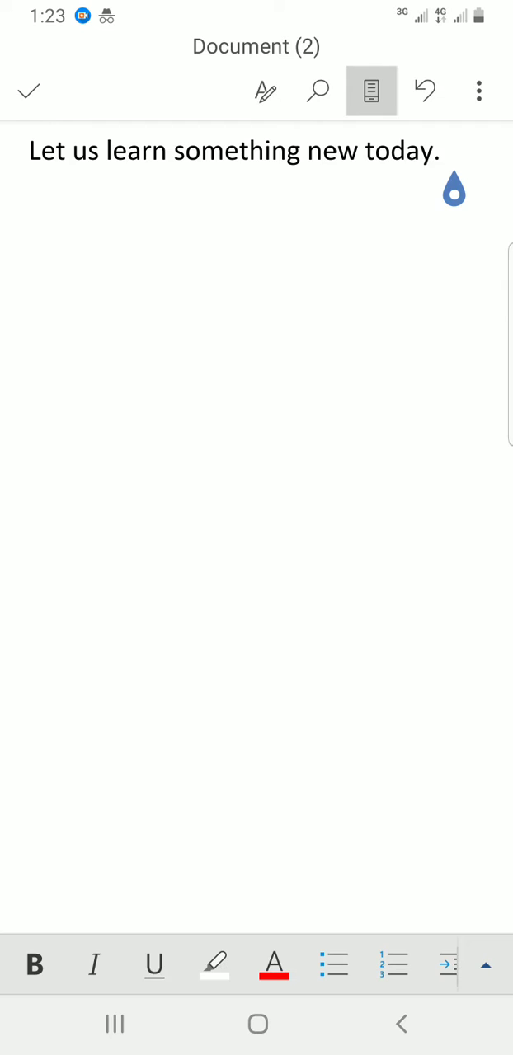
# - Begin Save As and choose This device as the save location
pyautogui.click(479, 90)
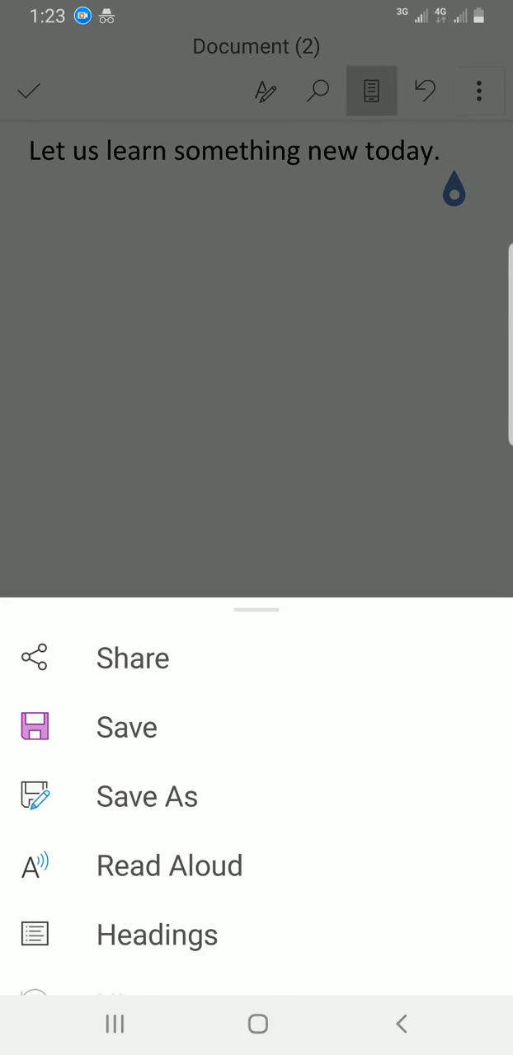
pyautogui.click(146, 795)
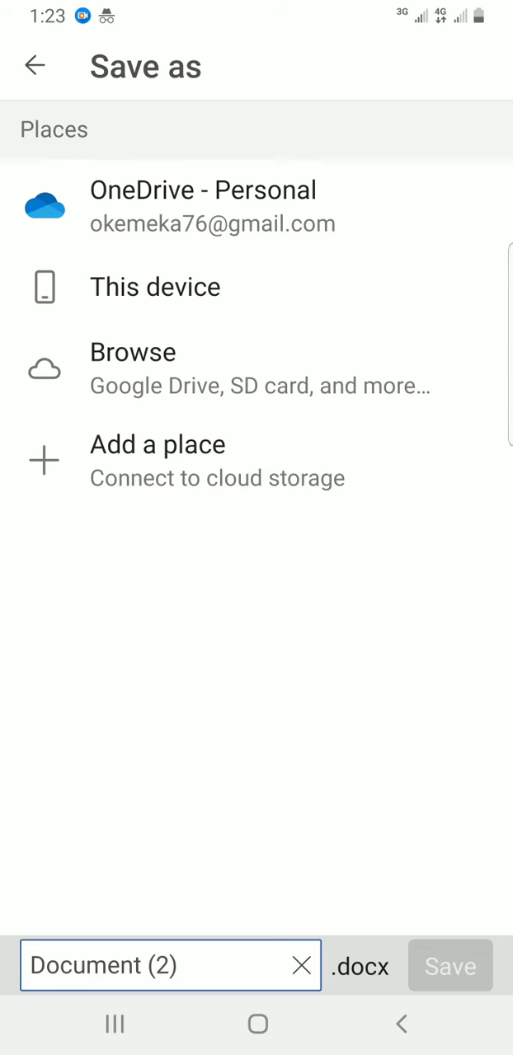
pyautogui.click(155, 287)
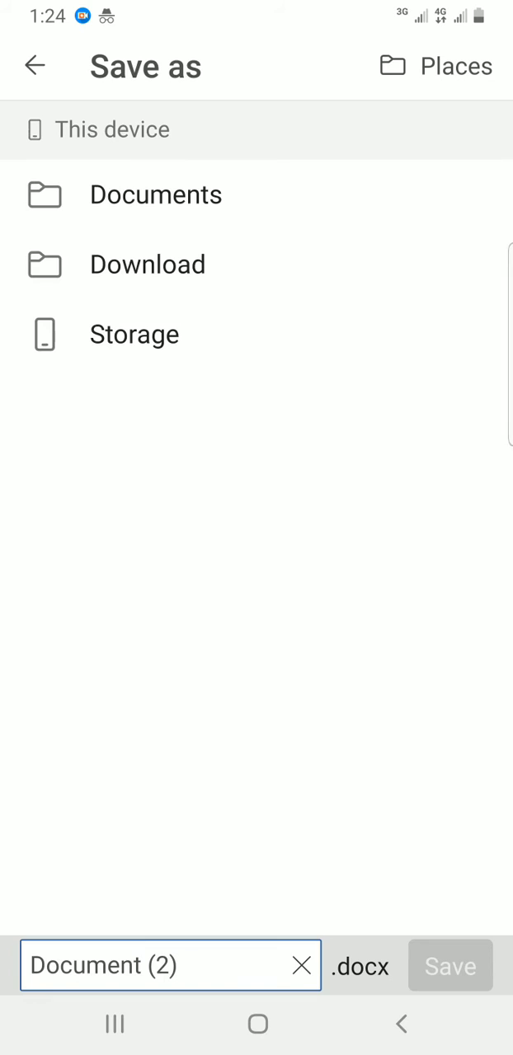
# - Save the document as SAMPLEDOC in the device's Documents folder
pyautogui.click(155, 194)
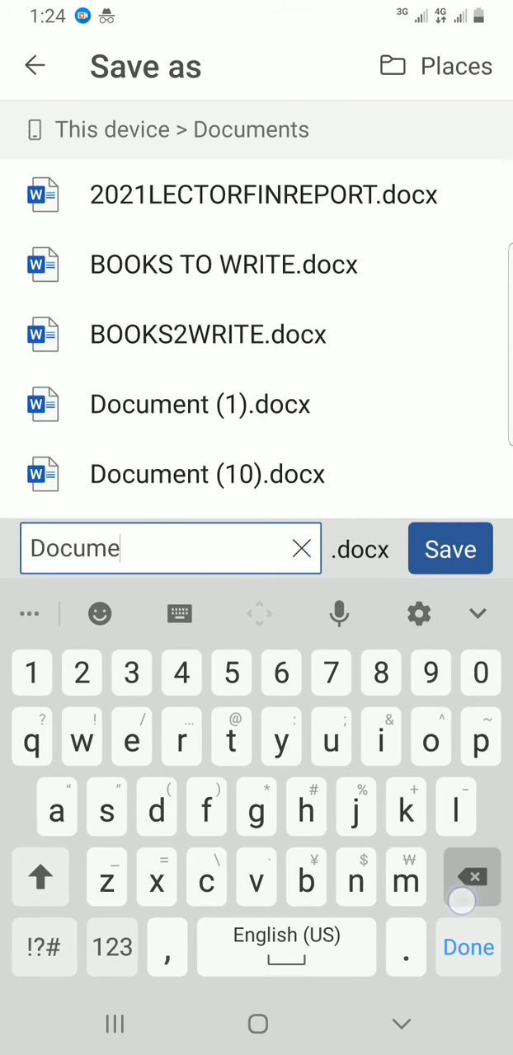
pyautogui.click(300, 547)
pyautogui.write('SAM')
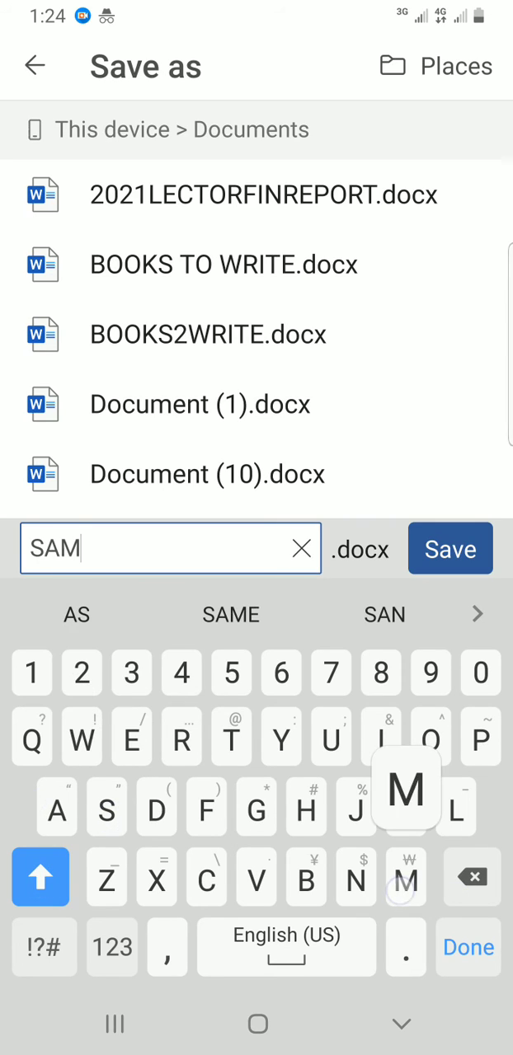
pyautogui.write('PL')
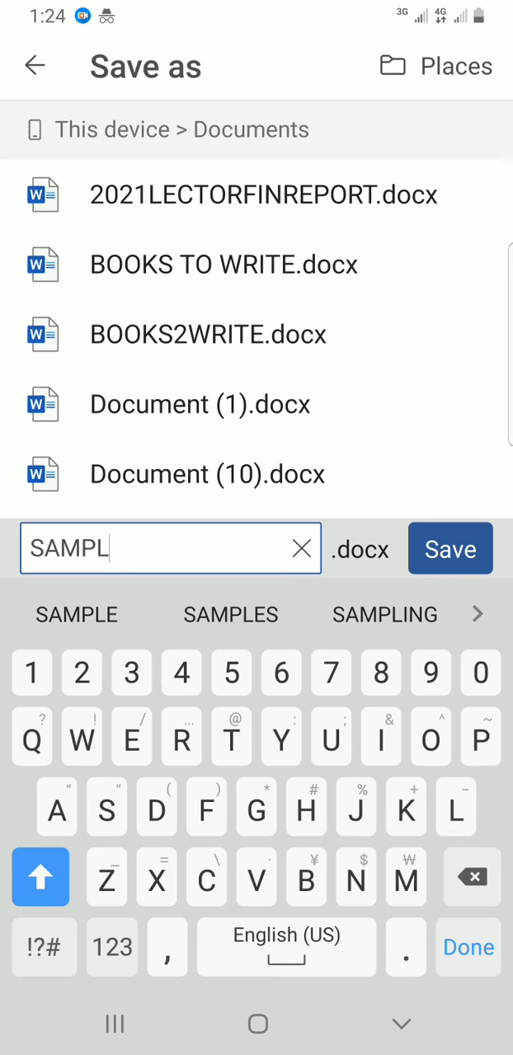
pyautogui.write('EDOC')
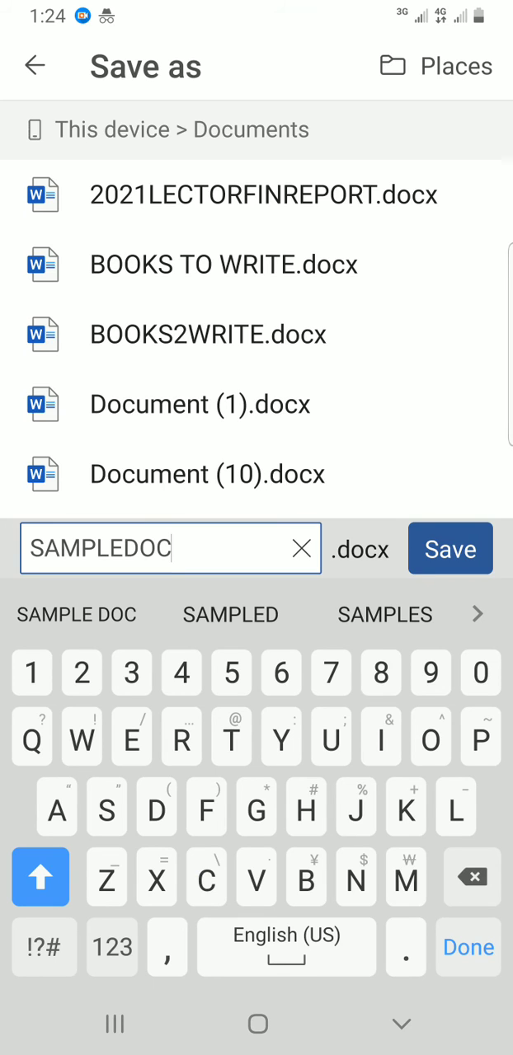
pyautogui.click(450, 548)
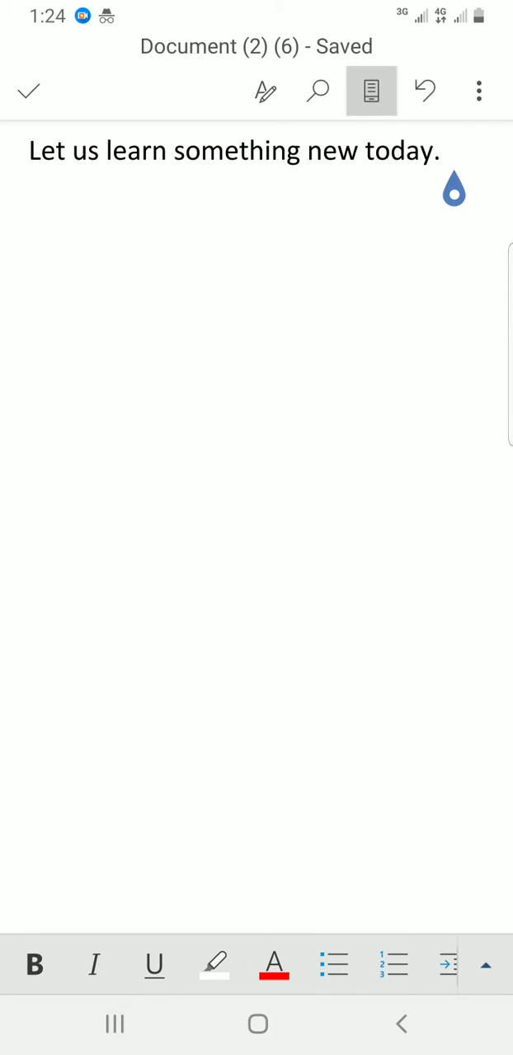